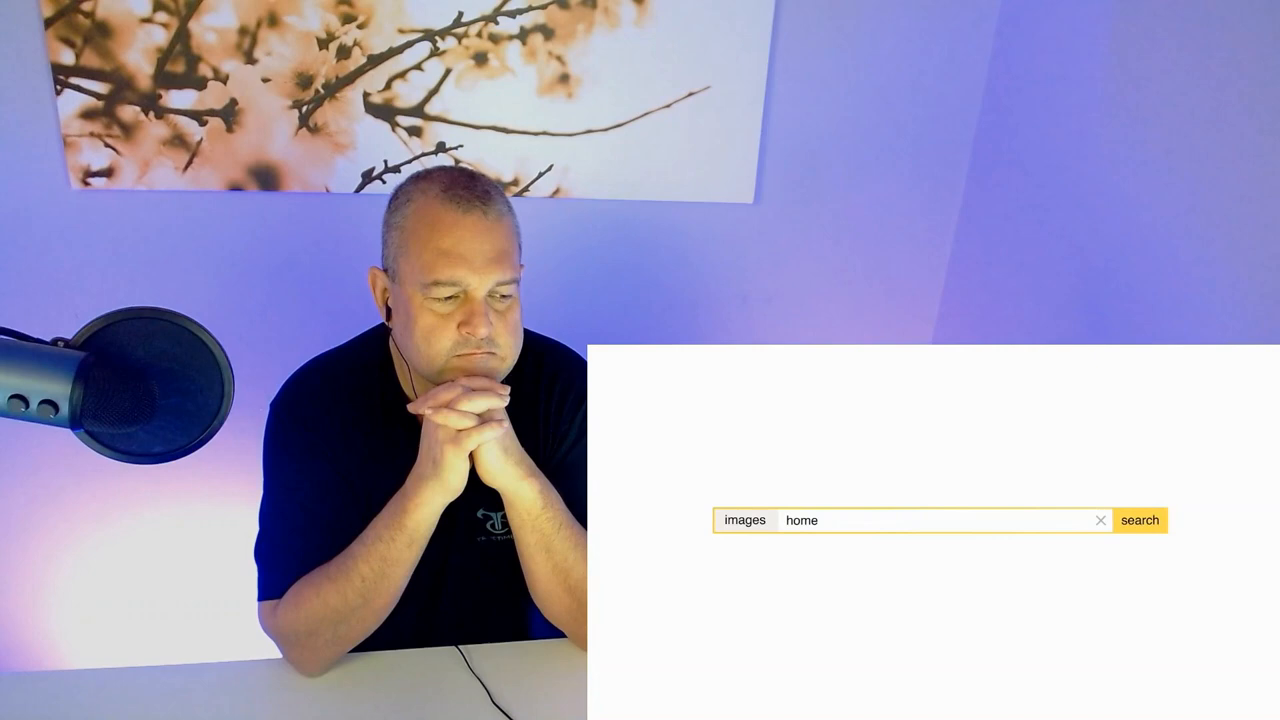
Run the image search for 'home', returning a grid of Homer Simpson pictures.
{"action": "left_click", "coordinate": [1140, 520]}
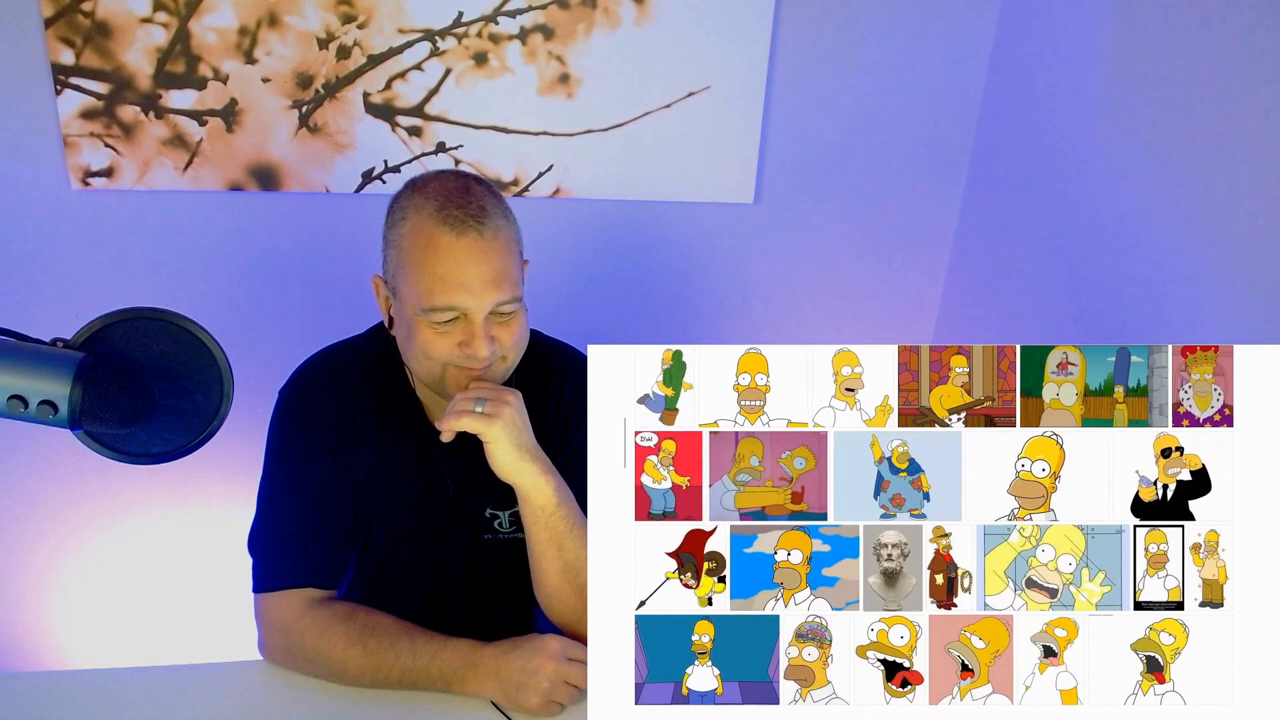